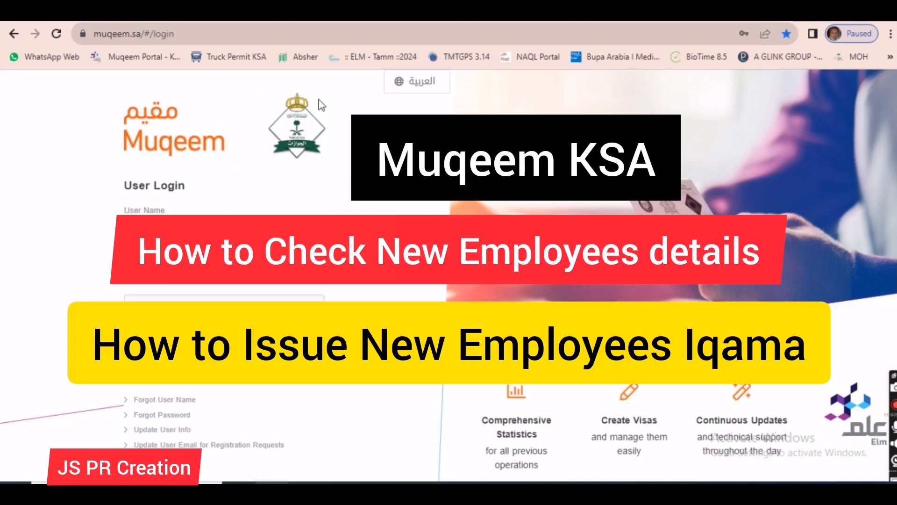
left_click(223, 300)
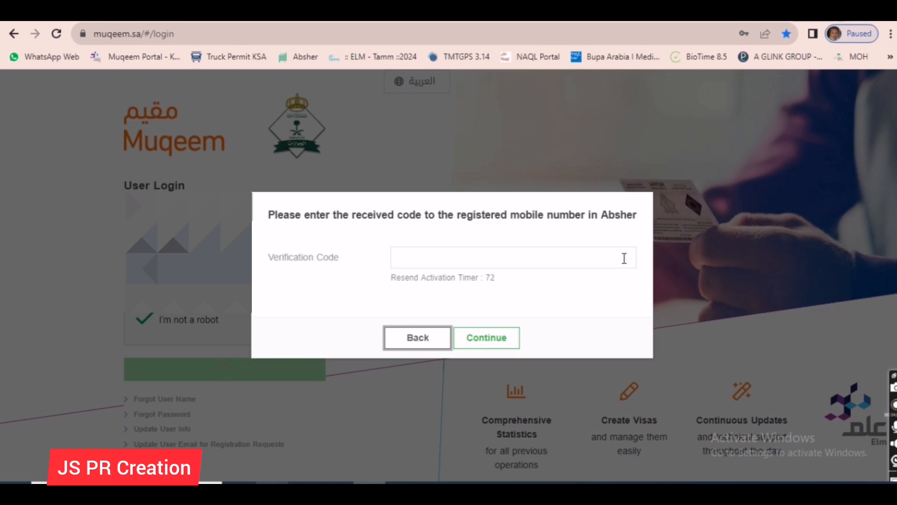
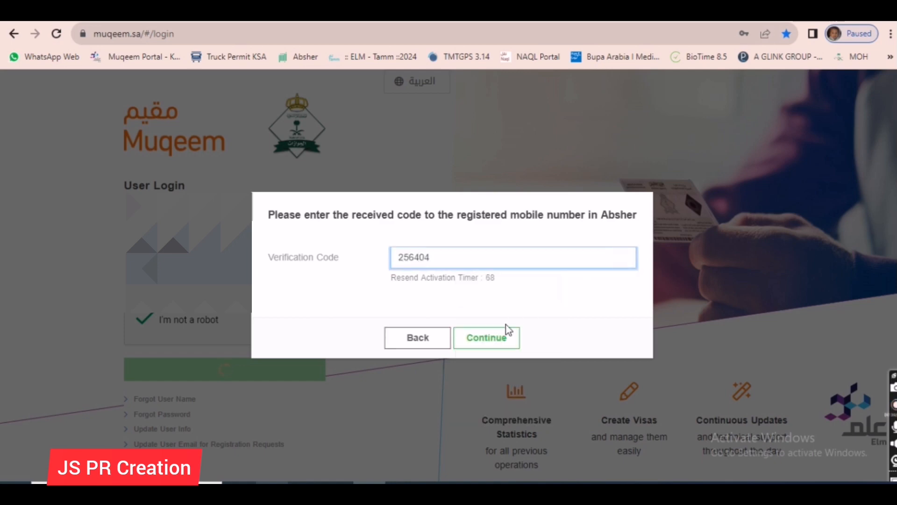
left_click(486, 337)
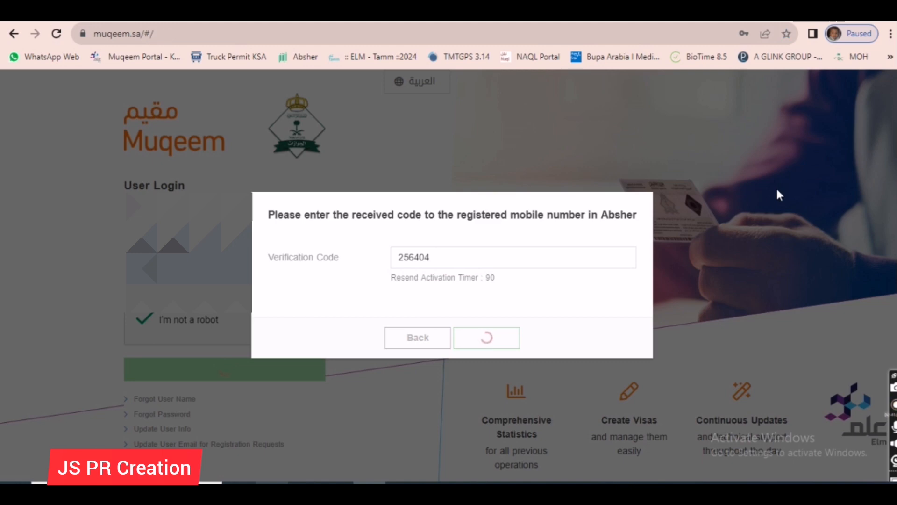
- Switch the portal to English and open Visitors Management > Search for visitor
left_click(486, 337)
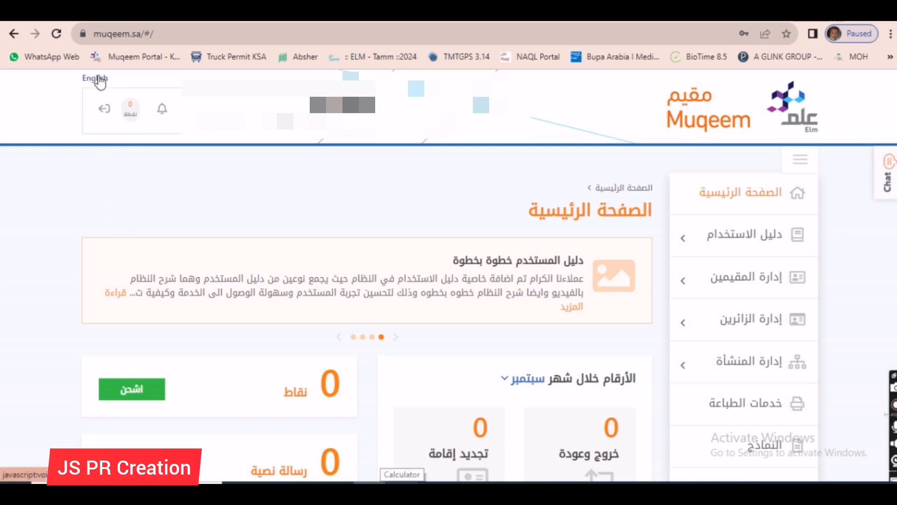
left_click(93, 79)
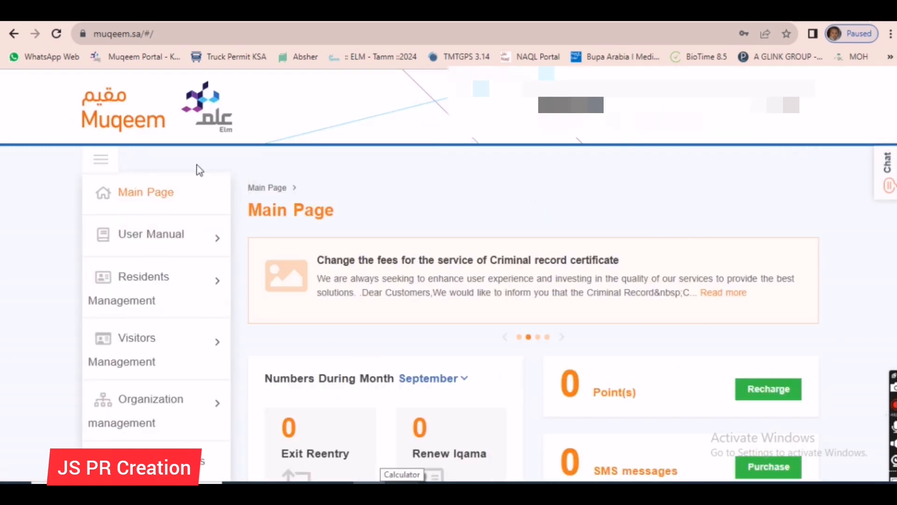
mouse_move(298, 350)
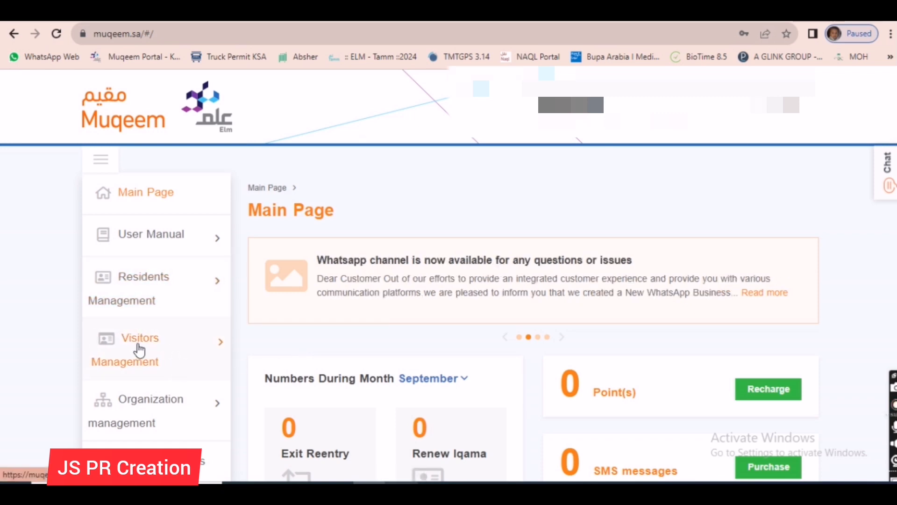
mouse_move(100, 349)
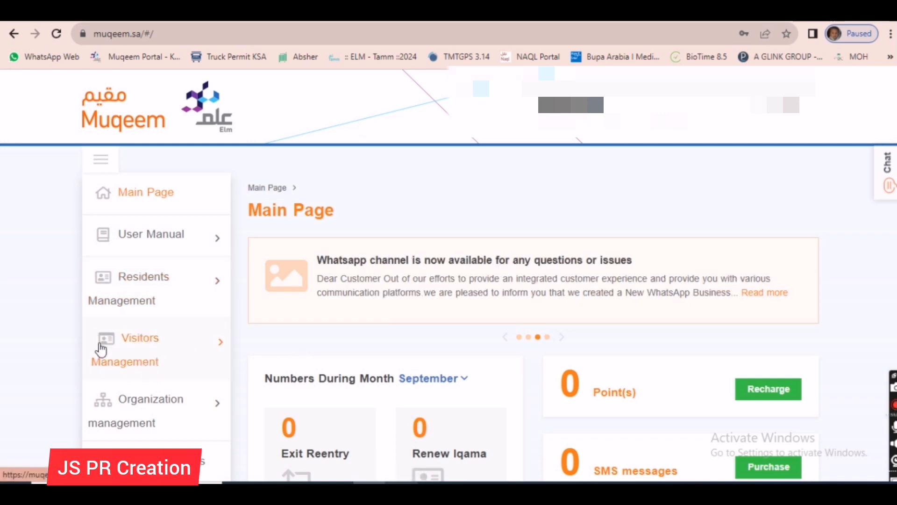
mouse_move(166, 358)
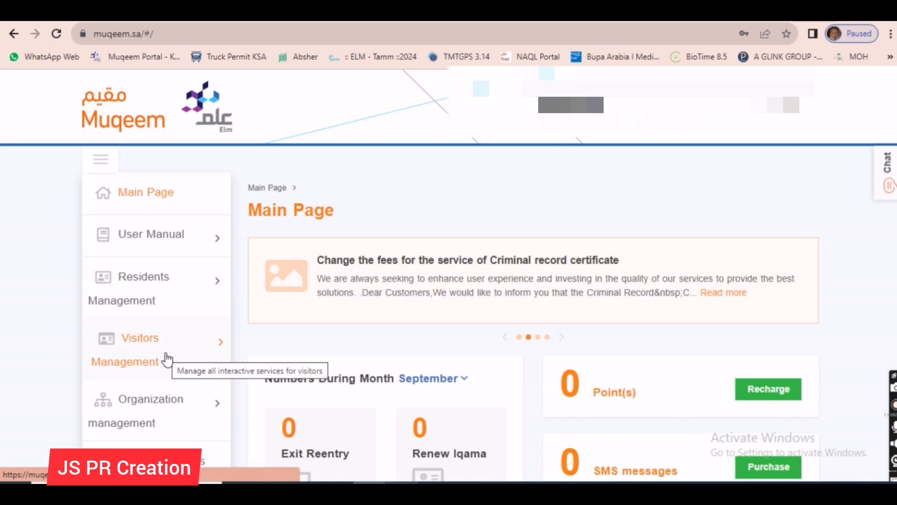
left_click(156, 349)
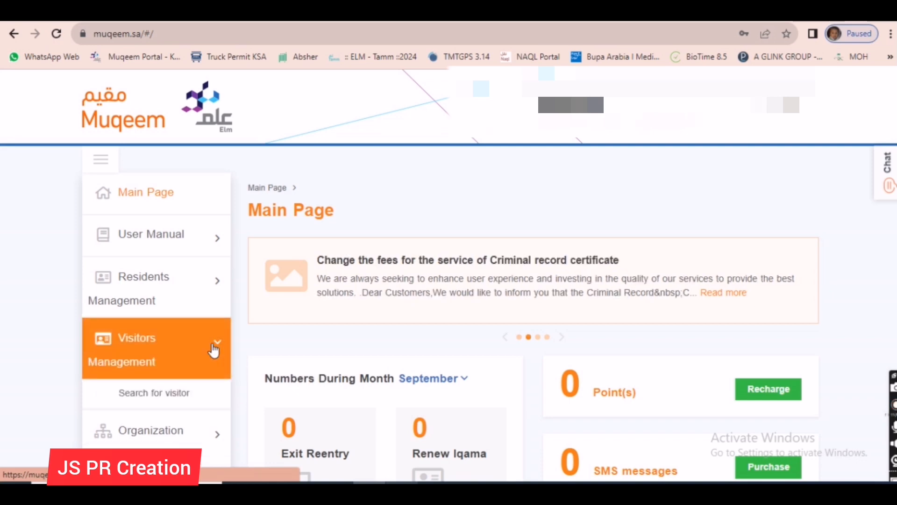
left_click(153, 393)
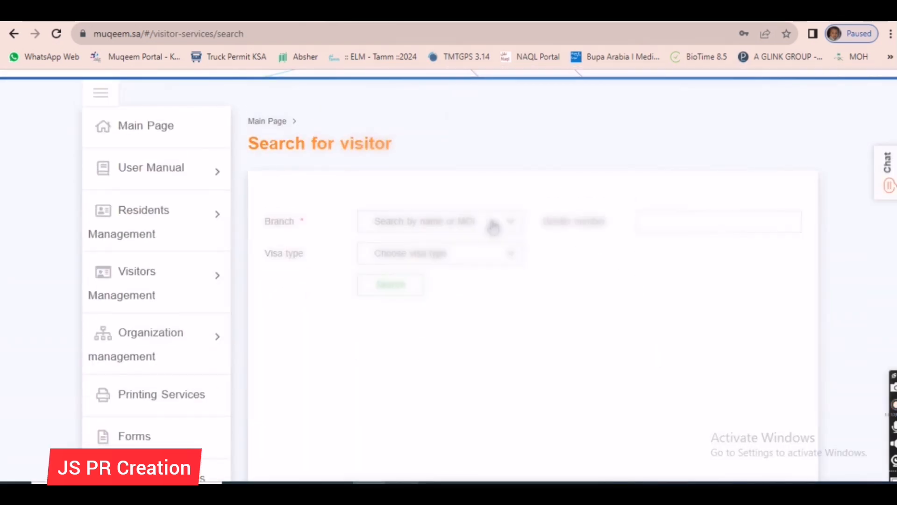
- Search visitors for the company branch and show result dates in Gregorian
left_click(439, 222)
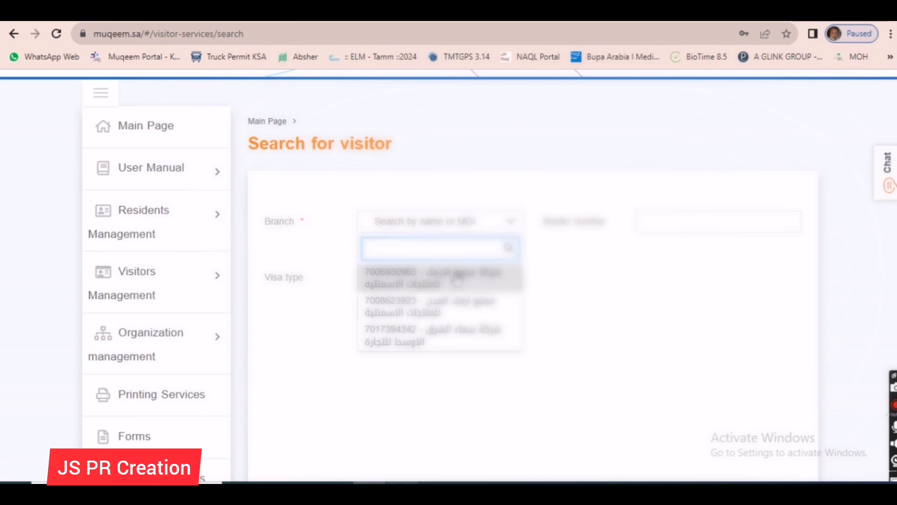
left_click(435, 278)
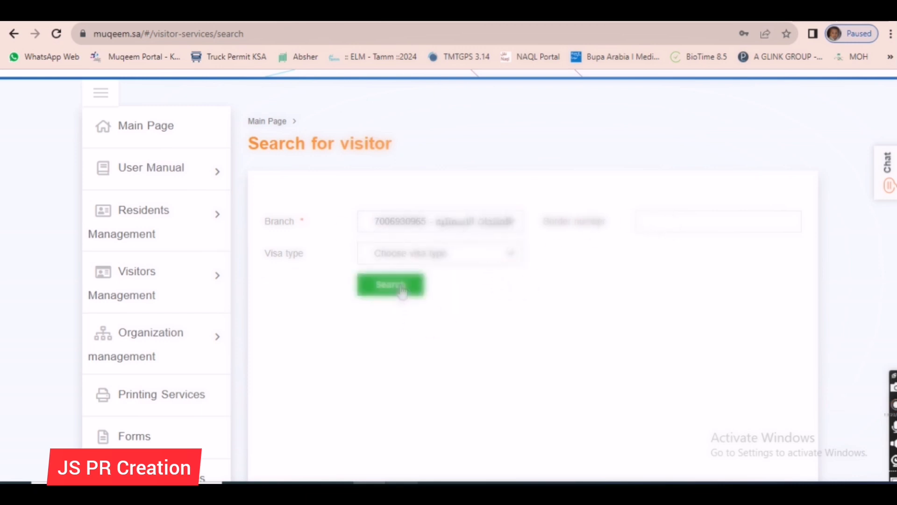
left_click(390, 285)
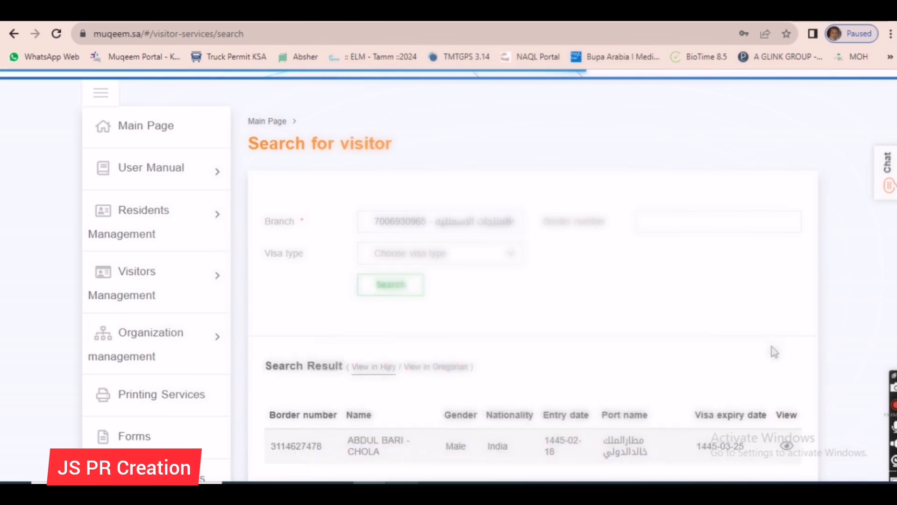
scroll("down", 3)
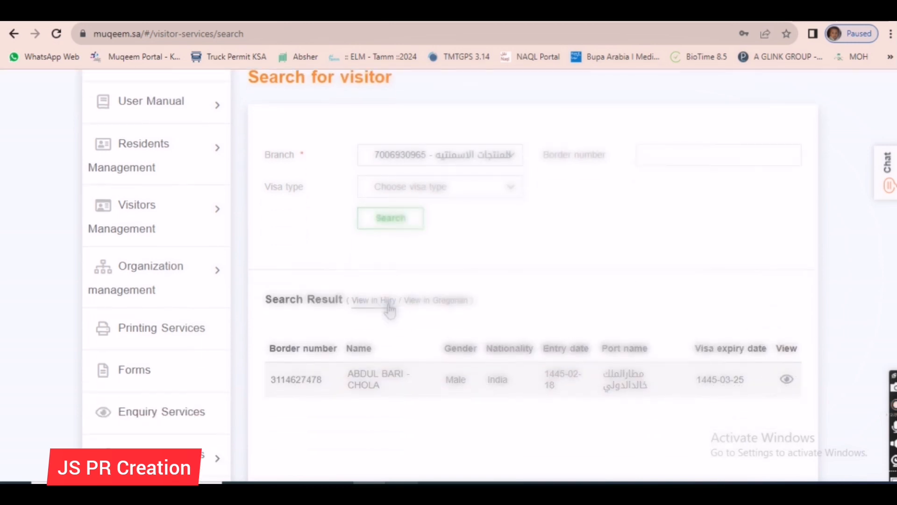
left_click(436, 299)
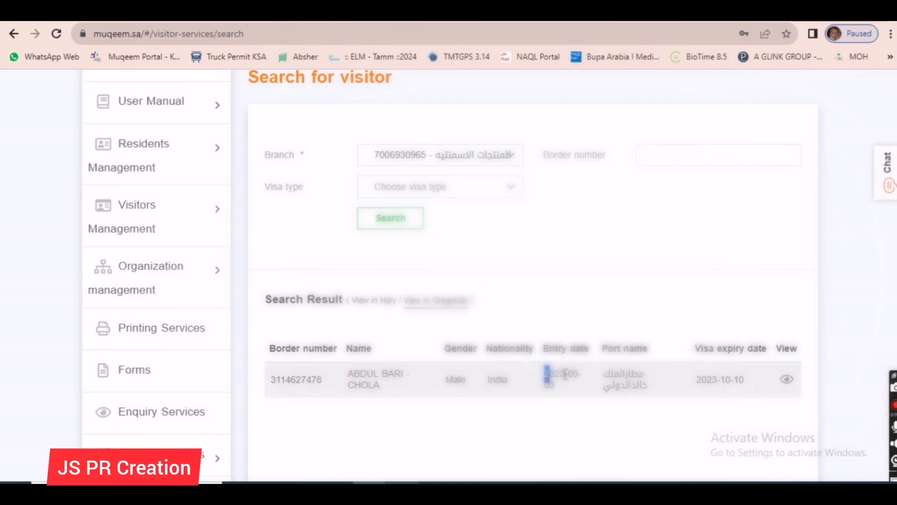
- Select the visitor's entry date and border number, then open the visitor's details
double_click(562, 378)
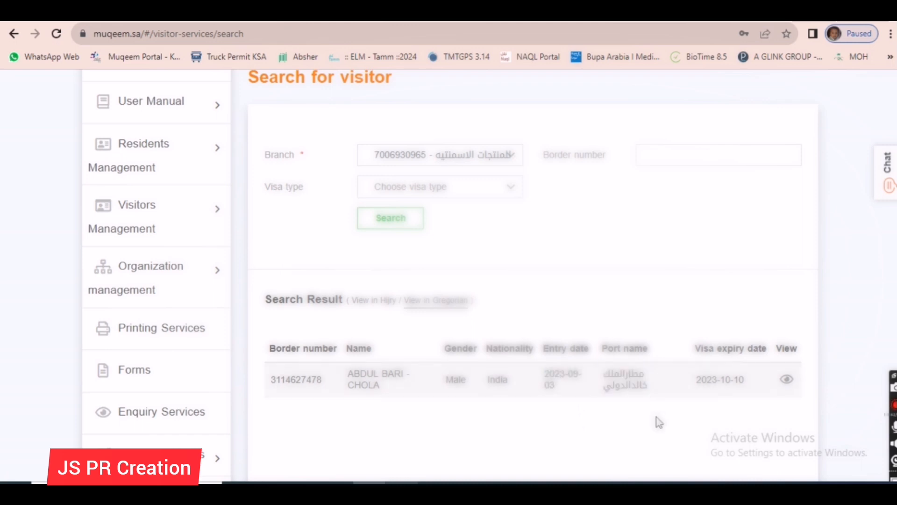
mouse_move(697, 384)
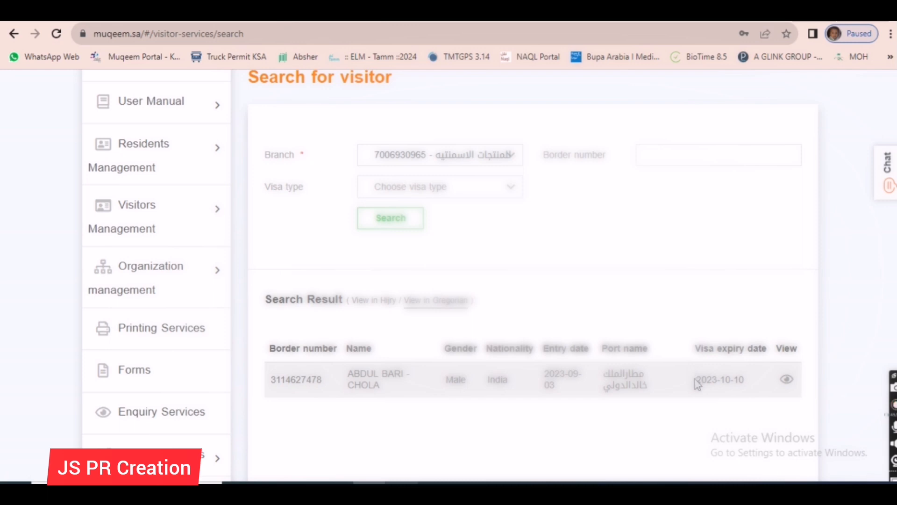
mouse_move(735, 403)
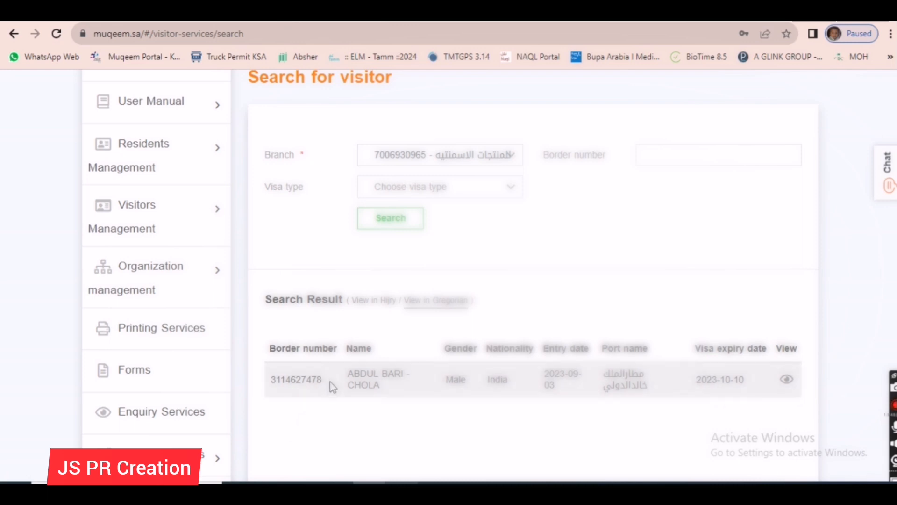
double_click(296, 379)
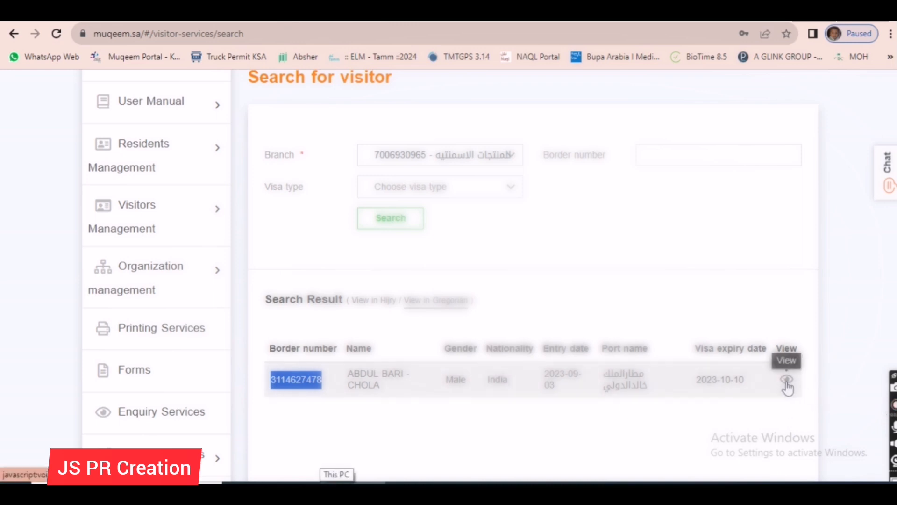
left_click(787, 382)
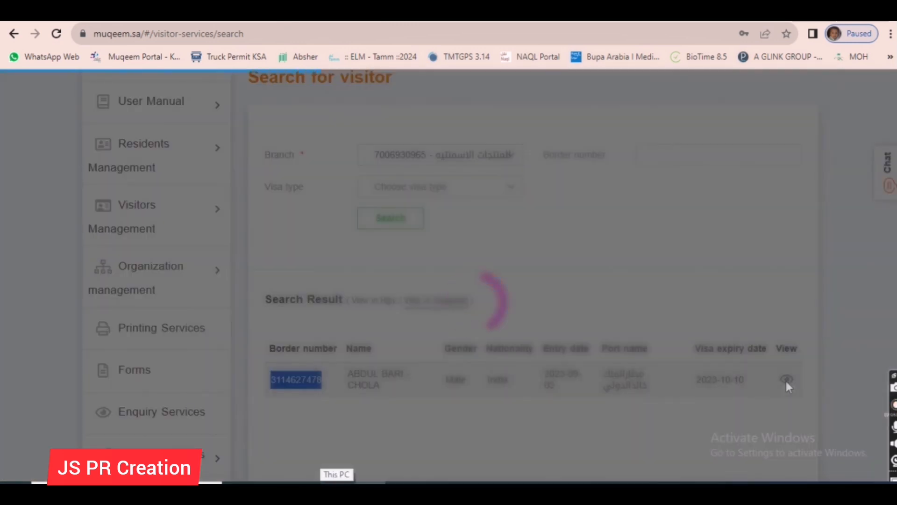
left_click(786, 379)
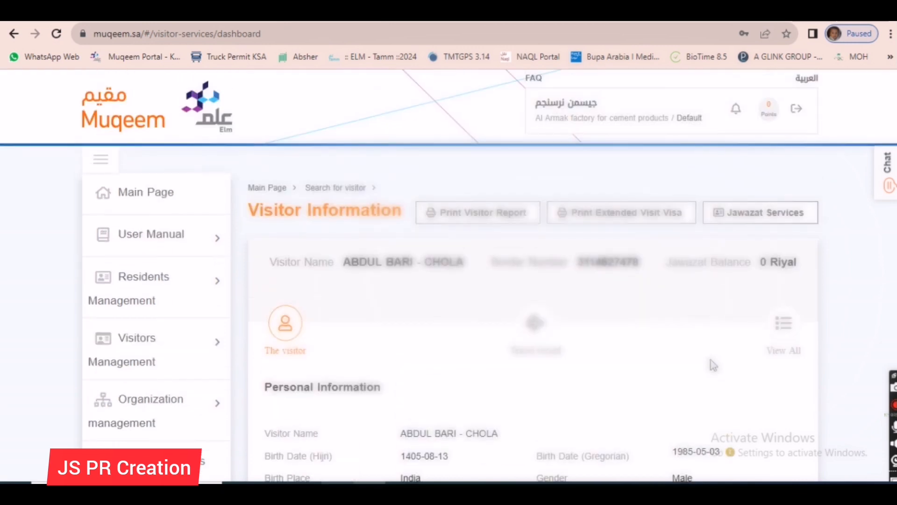
scroll("down", 3)
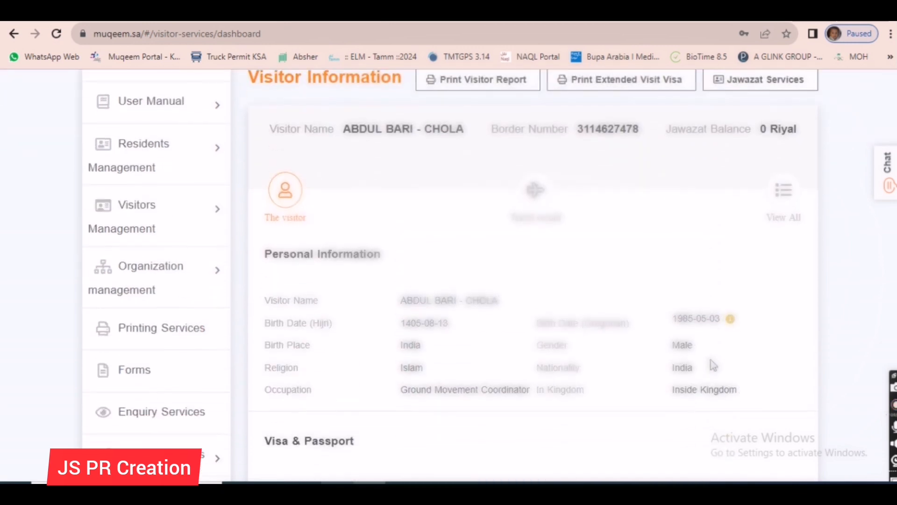
scroll("down", 3)
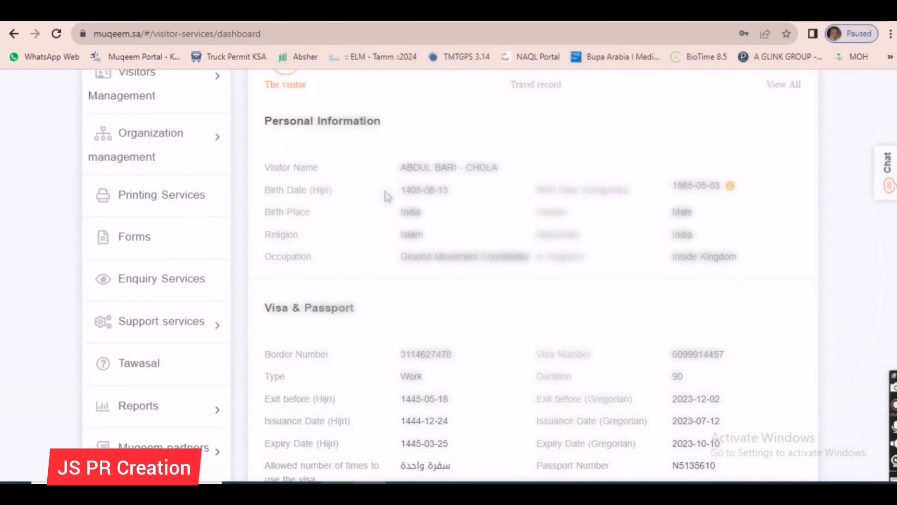
double_click(463, 257)
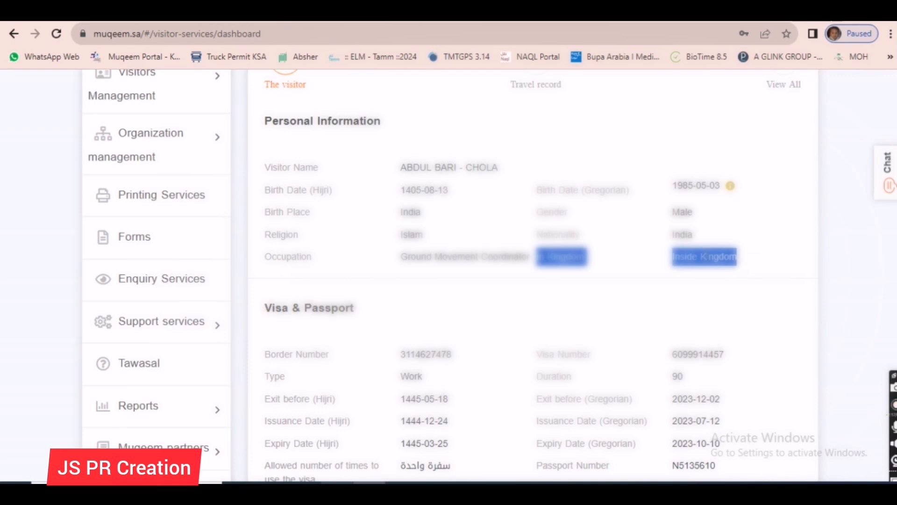
scroll("down", 3)
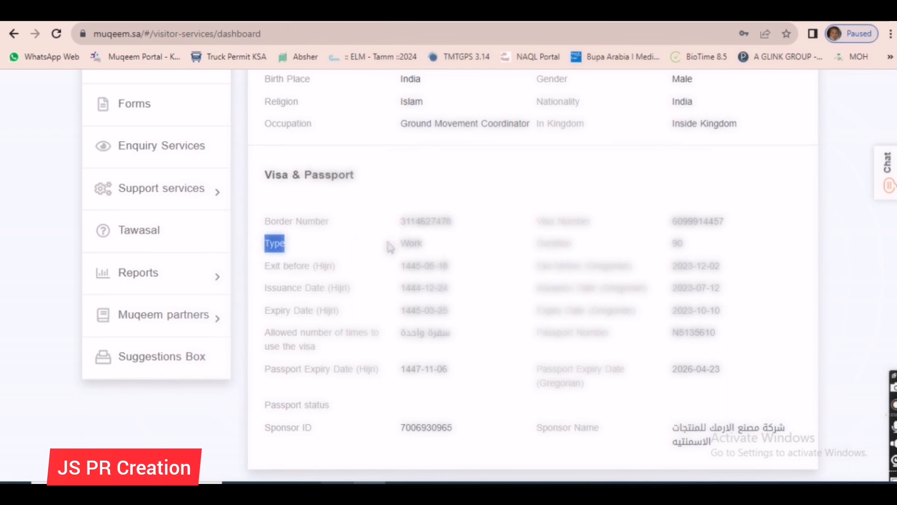
double_click(411, 242)
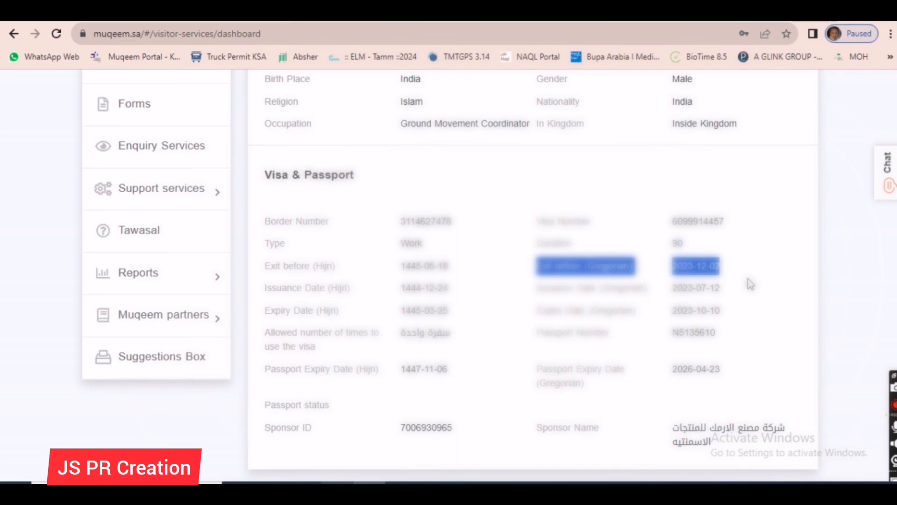
mouse_move(583, 318)
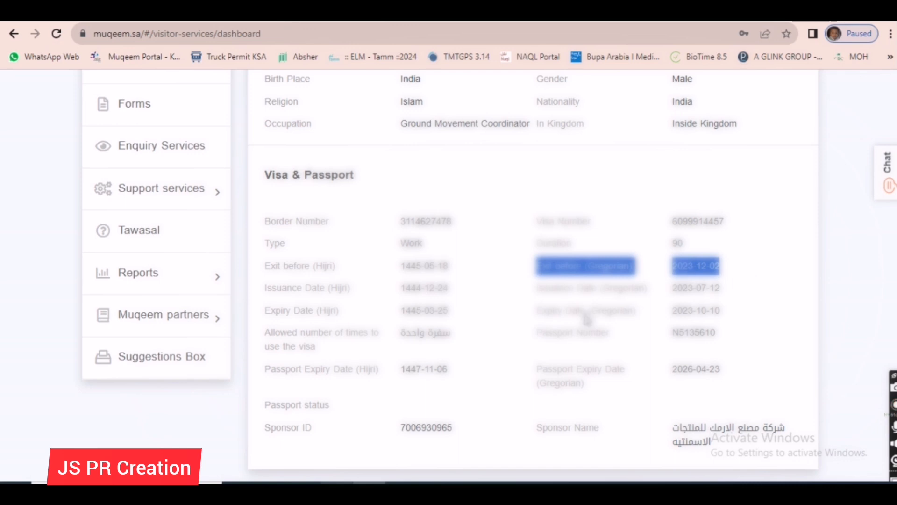
mouse_move(649, 309)
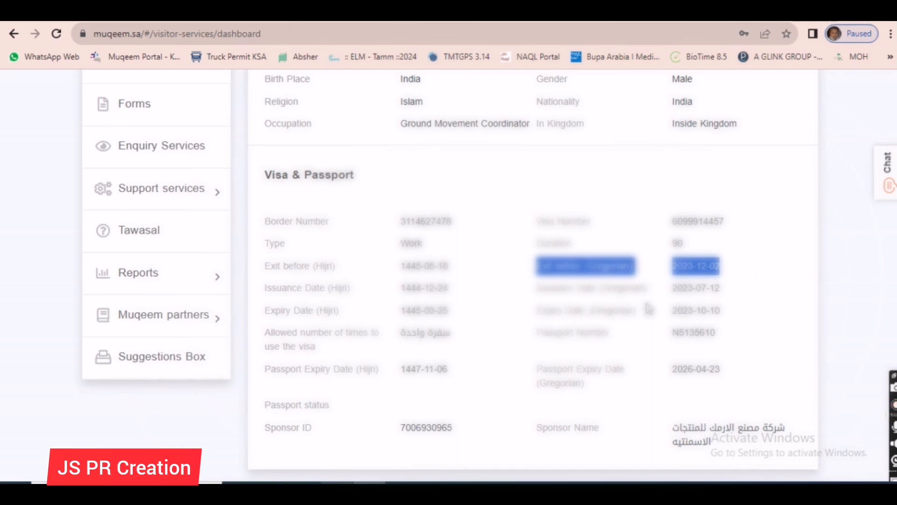
left_click(692, 332)
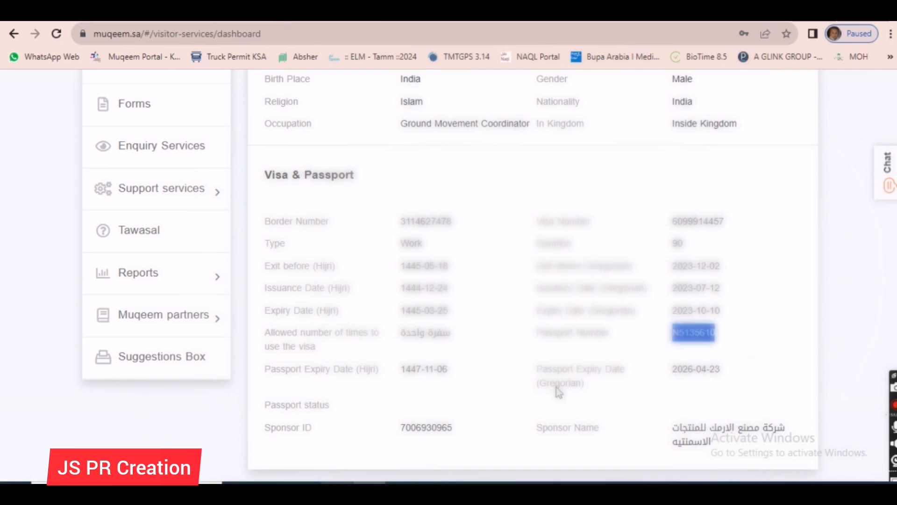
scroll("down", 3)
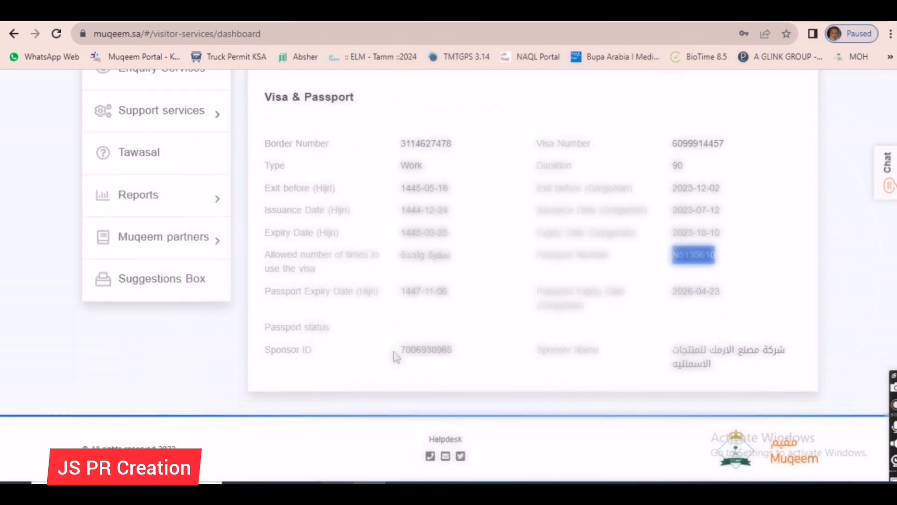
double_click(730, 349)
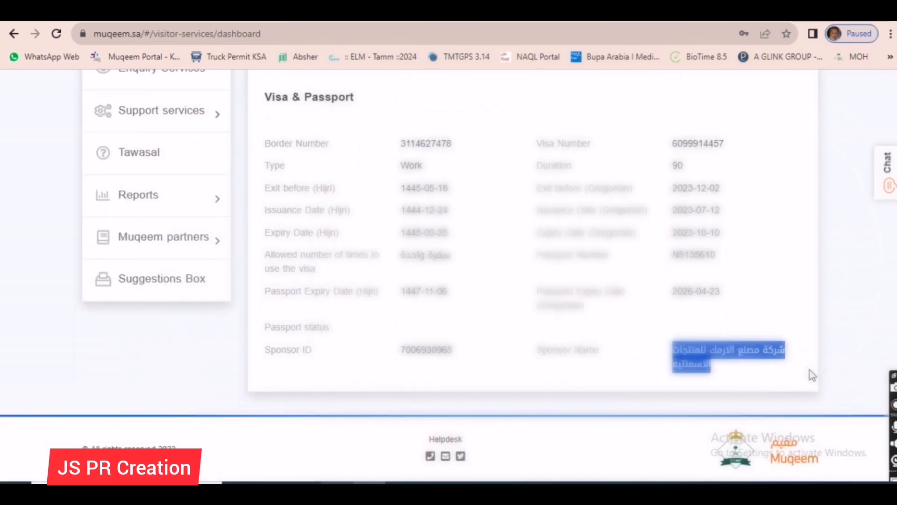
scroll("up", 3)
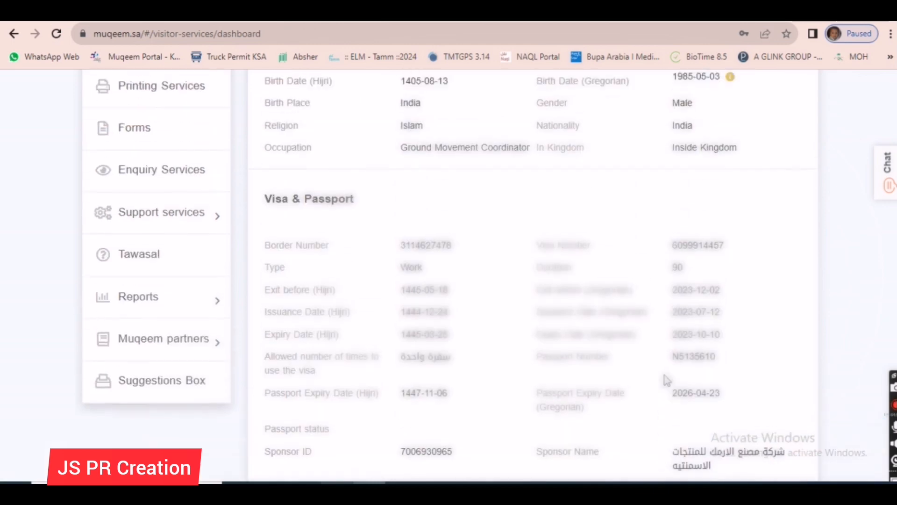
scroll("up", 3)
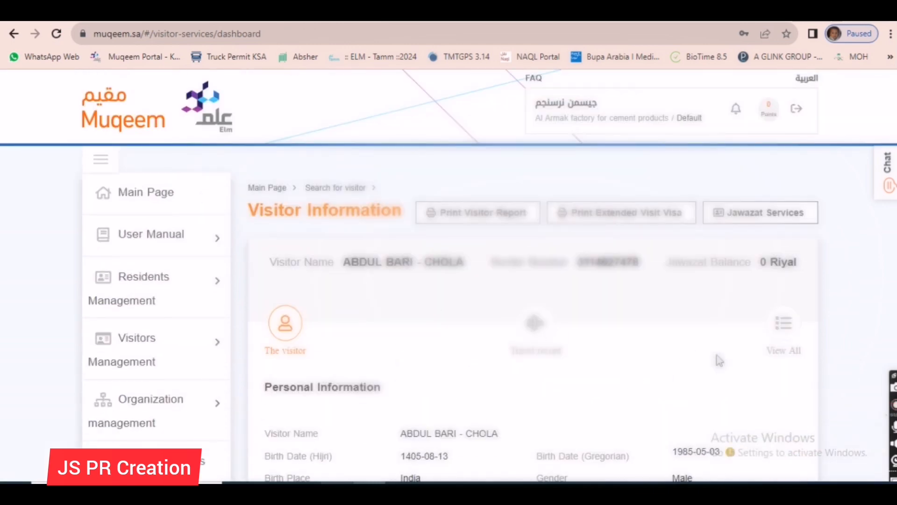
mouse_move(621, 212)
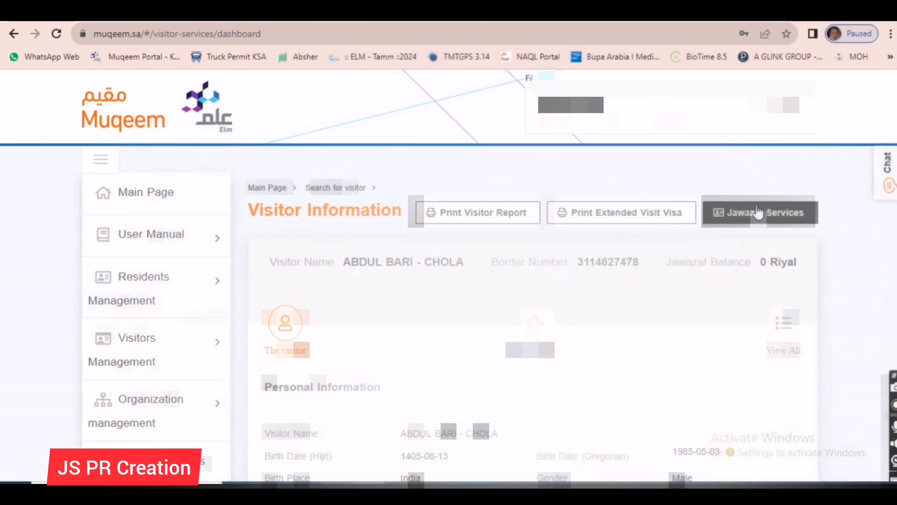
- Show the visitor's Jawazat Services options and choose Issue Iqama
left_click(760, 212)
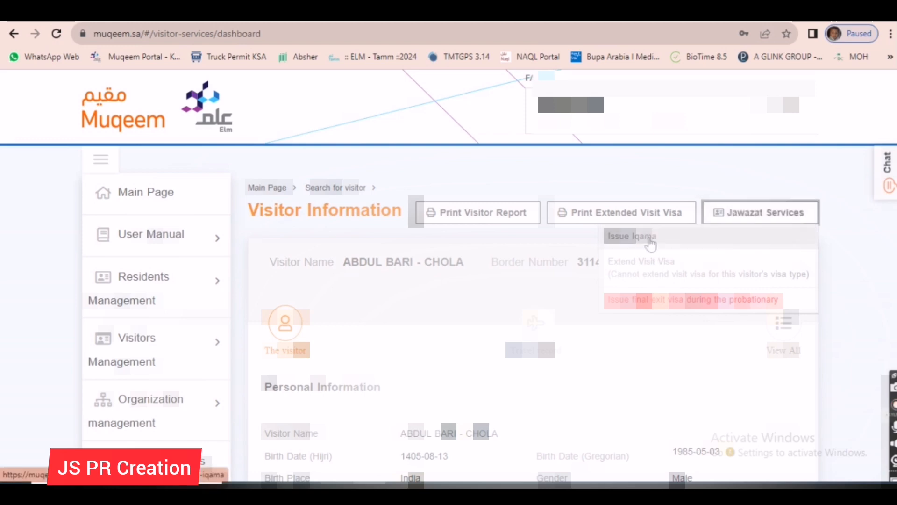
left_click(632, 236)
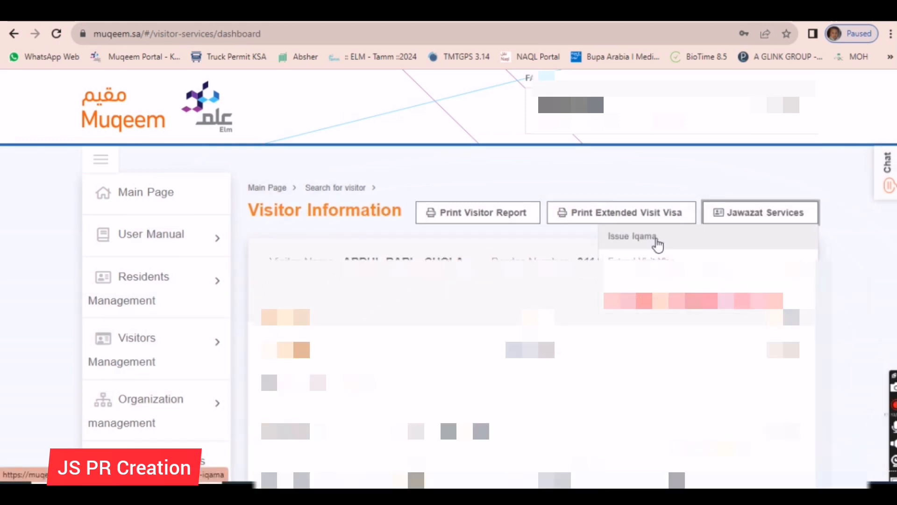
mouse_move(665, 240)
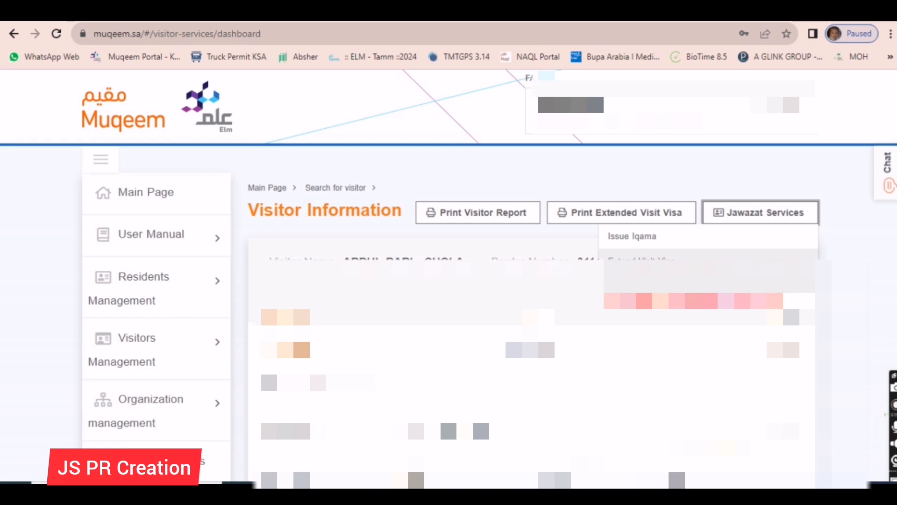
mouse_move(661, 243)
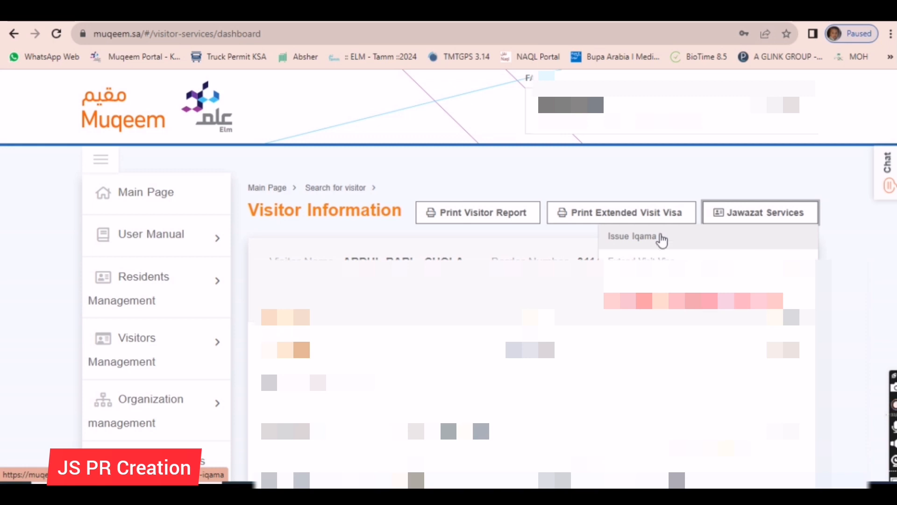
mouse_move(662, 243)
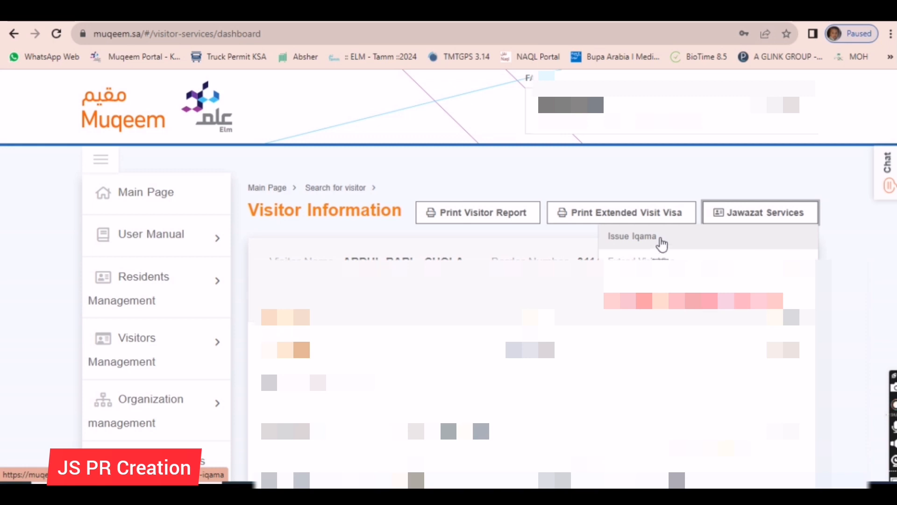
mouse_move(725, 251)
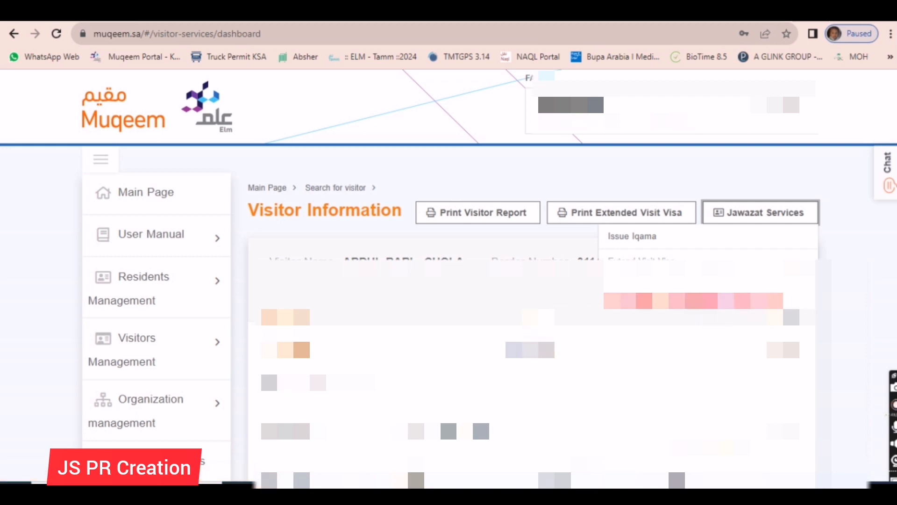
mouse_move(477, 212)
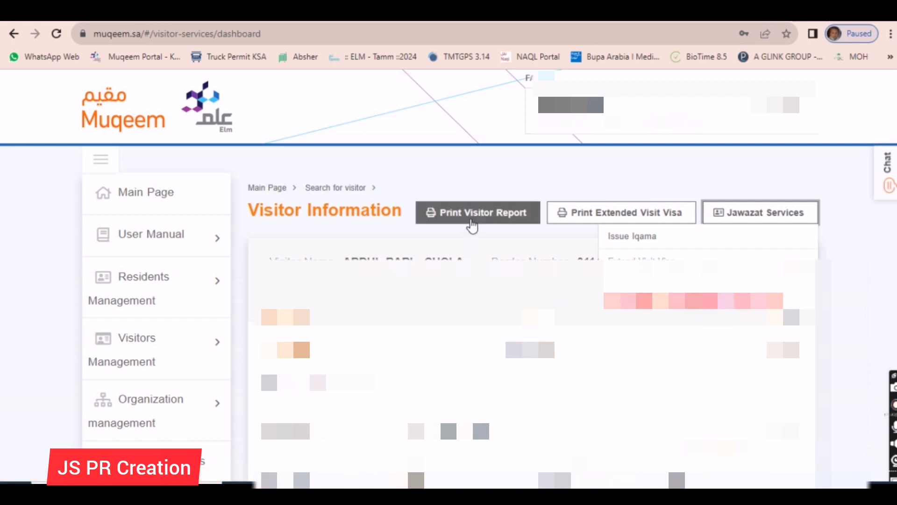
mouse_move(476, 216)
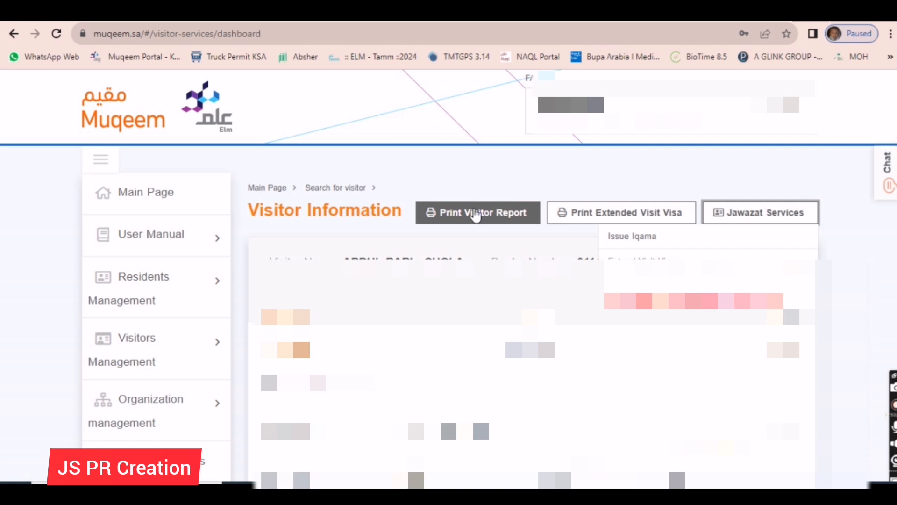
mouse_move(477, 213)
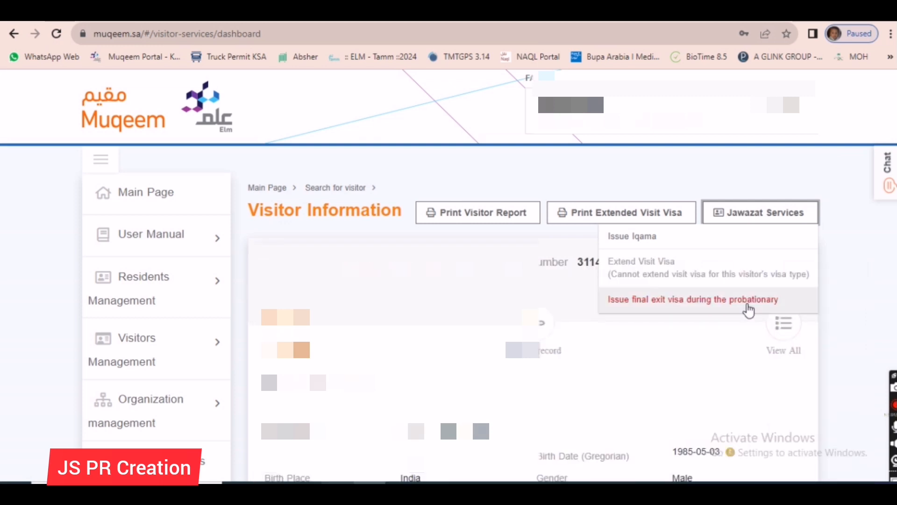
mouse_move(477, 212)
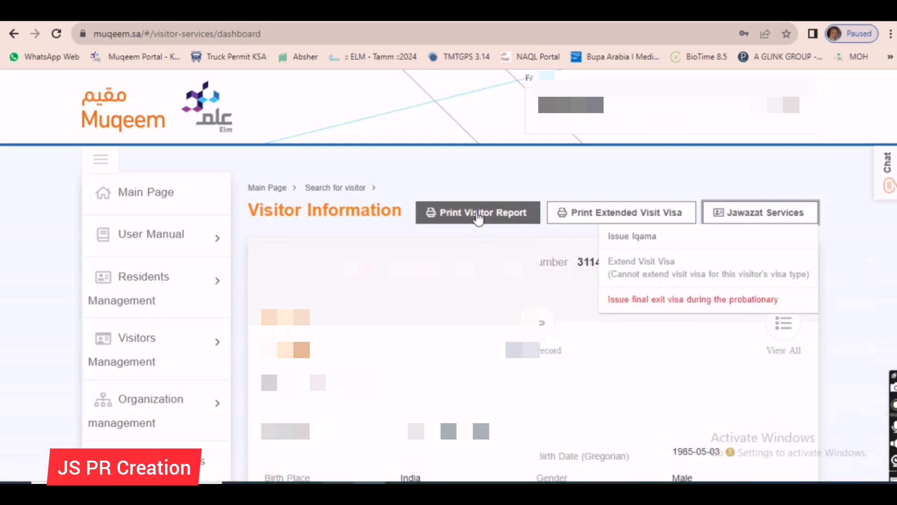